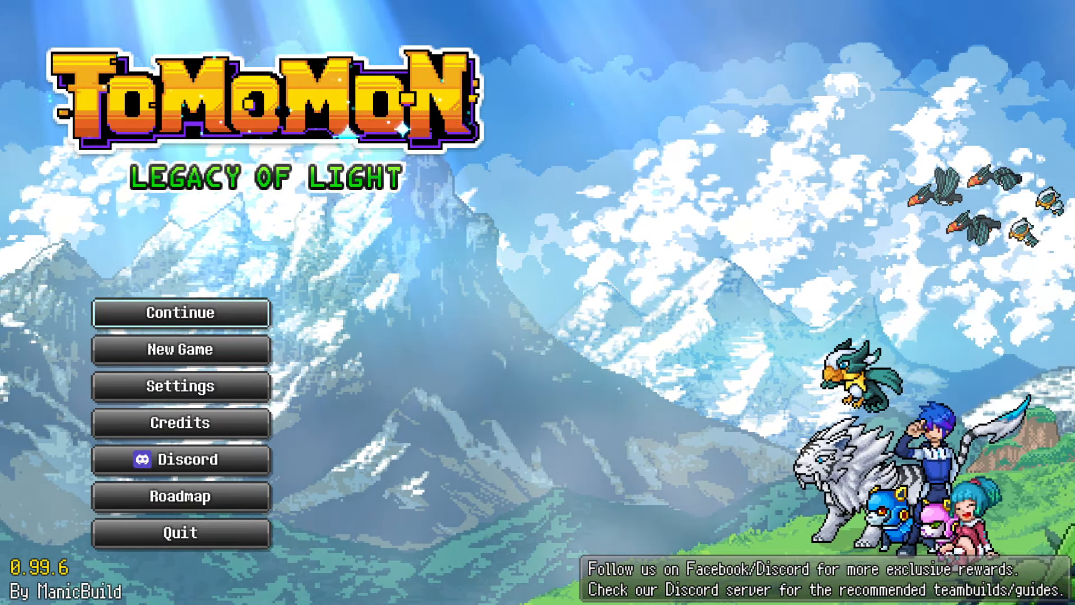
# - Resume the saved game on Route 06 from the title screen
pyautogui.click(181, 312)
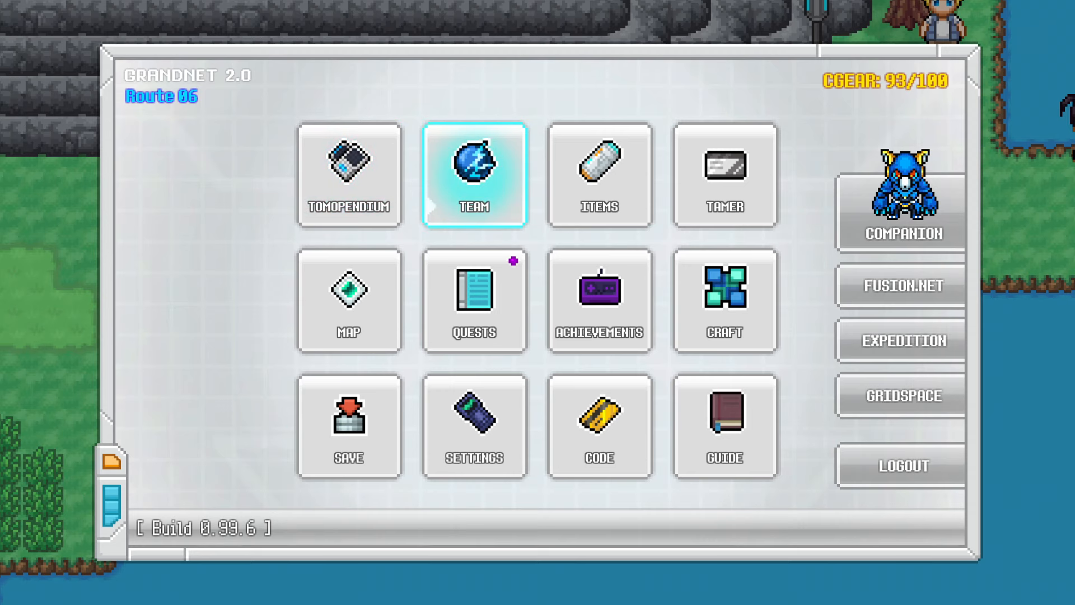
# - Open the team roster, check and dismiss Tenogaru's actions, then select Balagi
pyautogui.click(349, 175)
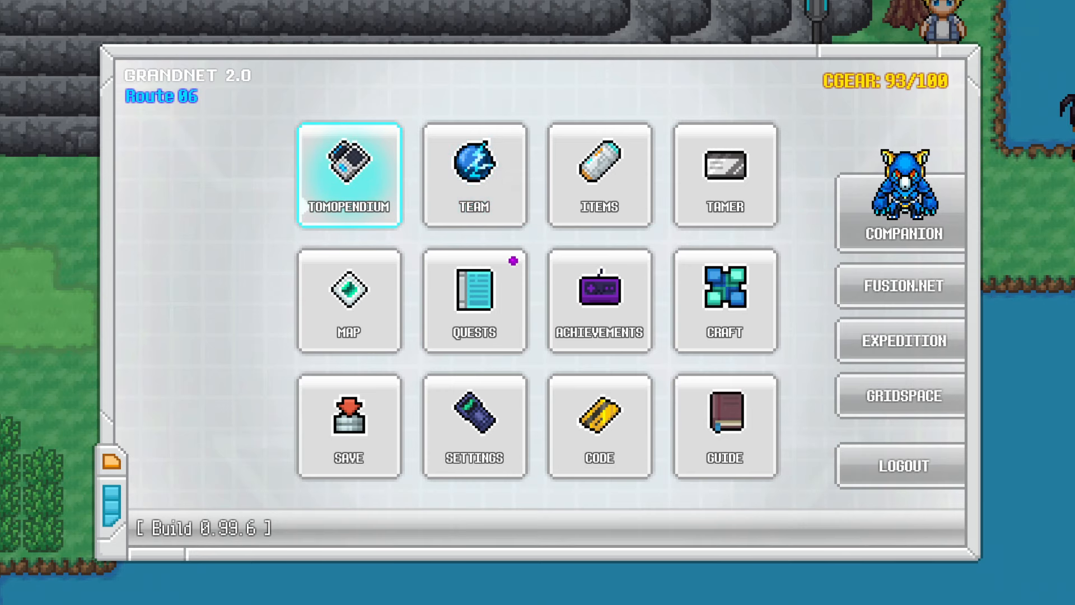
pyautogui.click(473, 175)
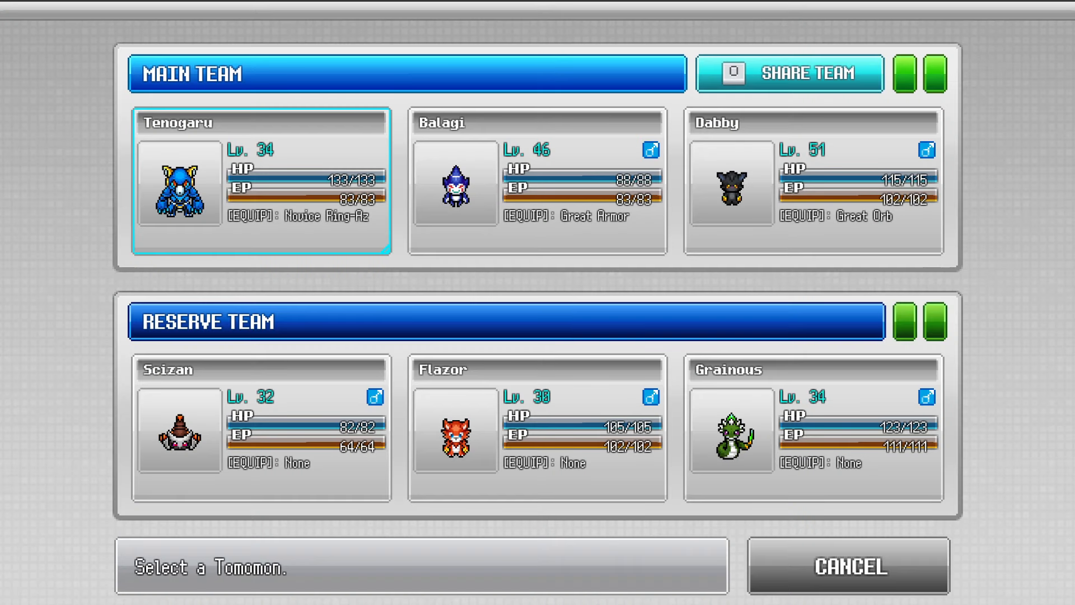
pyautogui.click(730, 431)
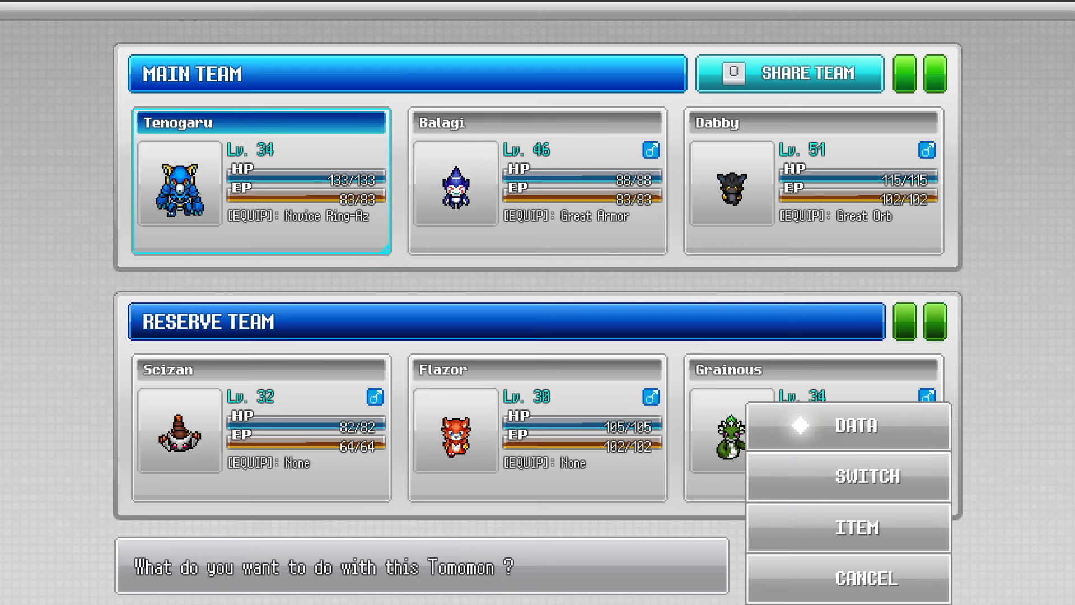
pyautogui.click(851, 425)
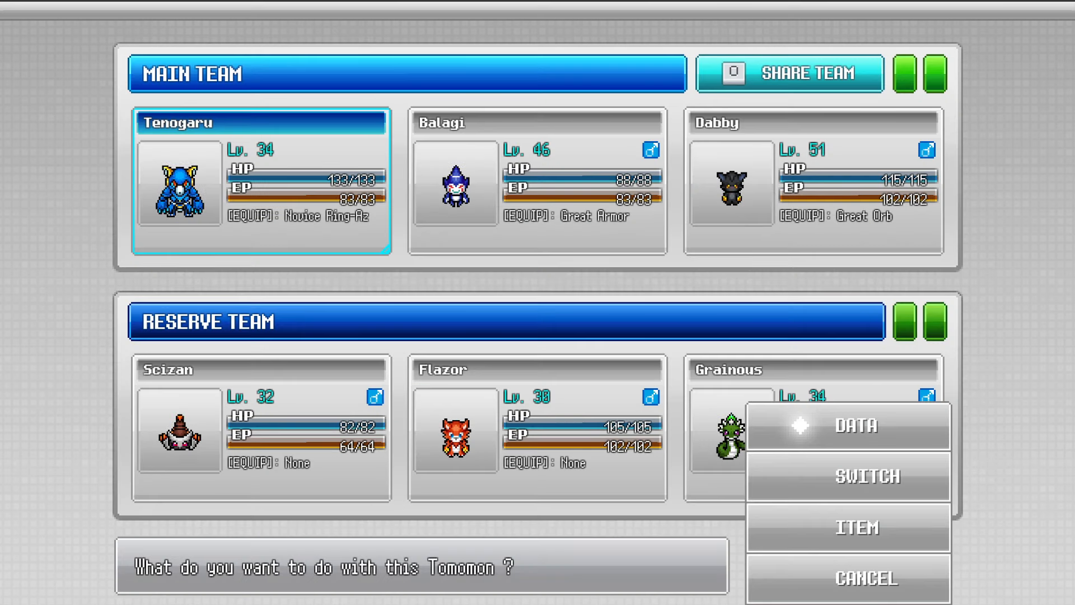
pyautogui.click(862, 475)
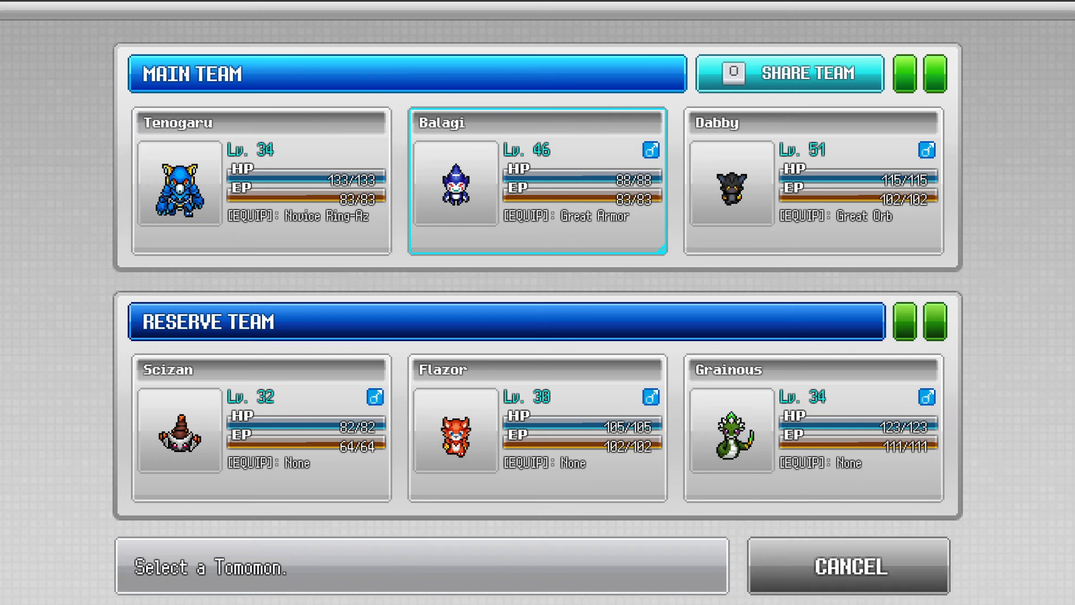
pyautogui.click(537, 181)
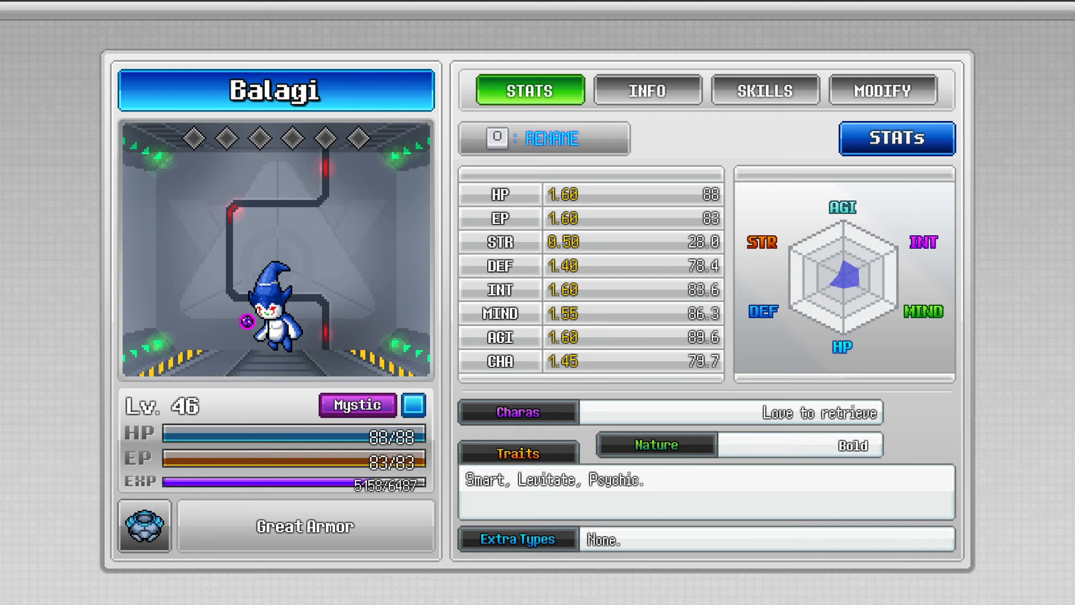
# - Check Balagi's MODIFY chipsets, switch back to STATS, then return to the roster
pyautogui.click(883, 89)
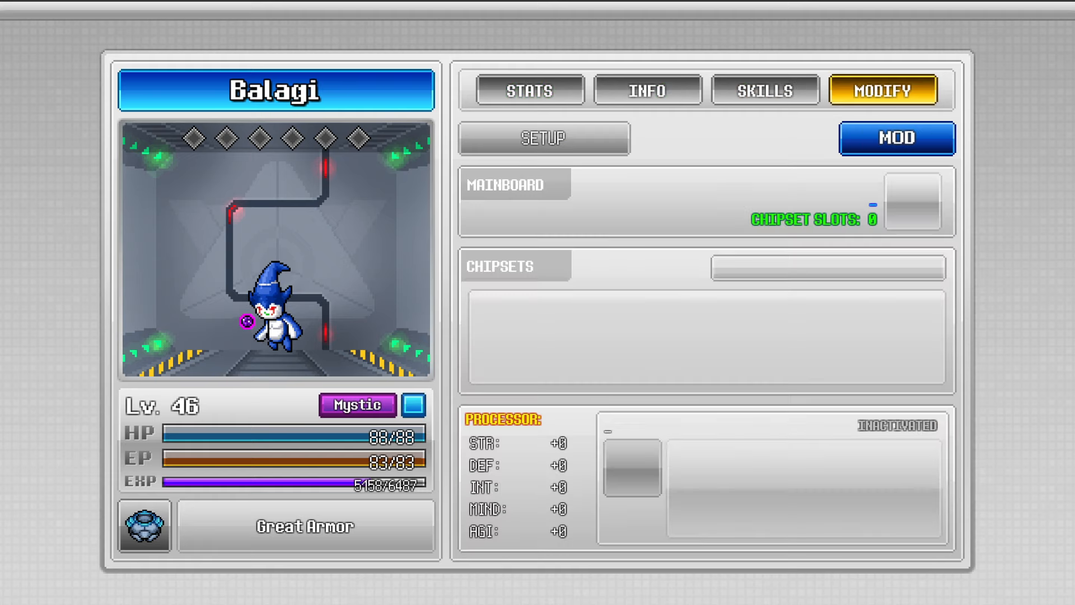
pyautogui.click(528, 89)
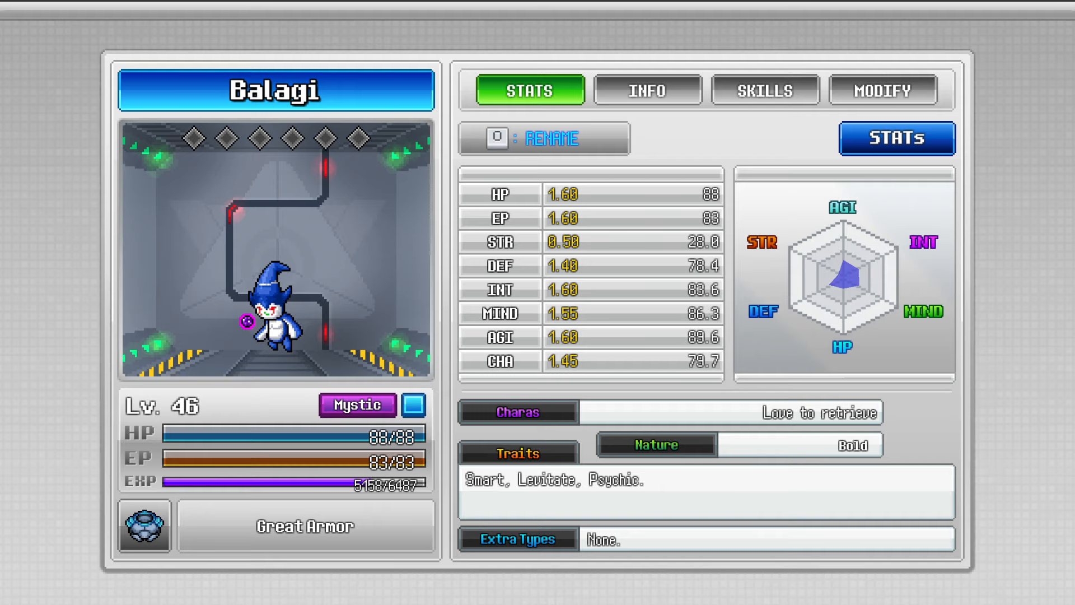
pyautogui.click(647, 90)
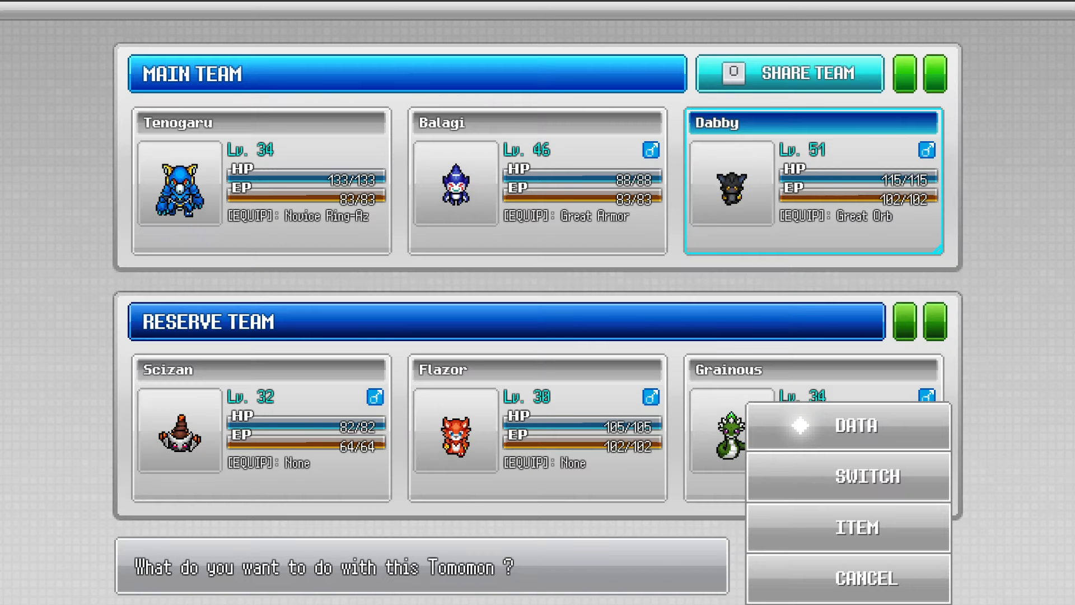
# - Dismiss Dabby's actions, exit the roster, and view the Tamer profile (level 3, 2781 Bitz)
pyautogui.click(862, 476)
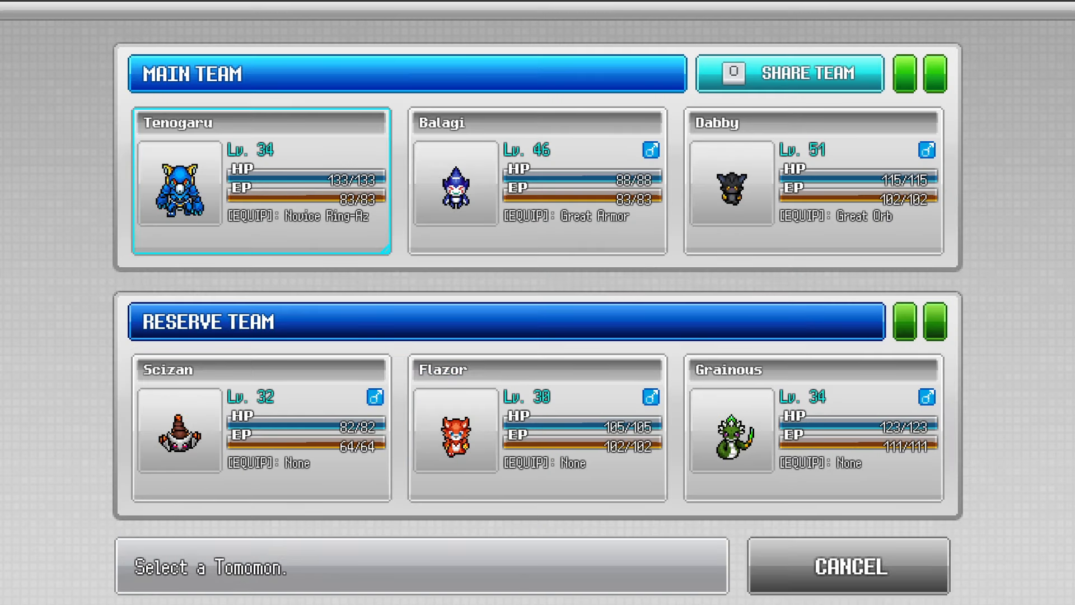
pyautogui.click(848, 565)
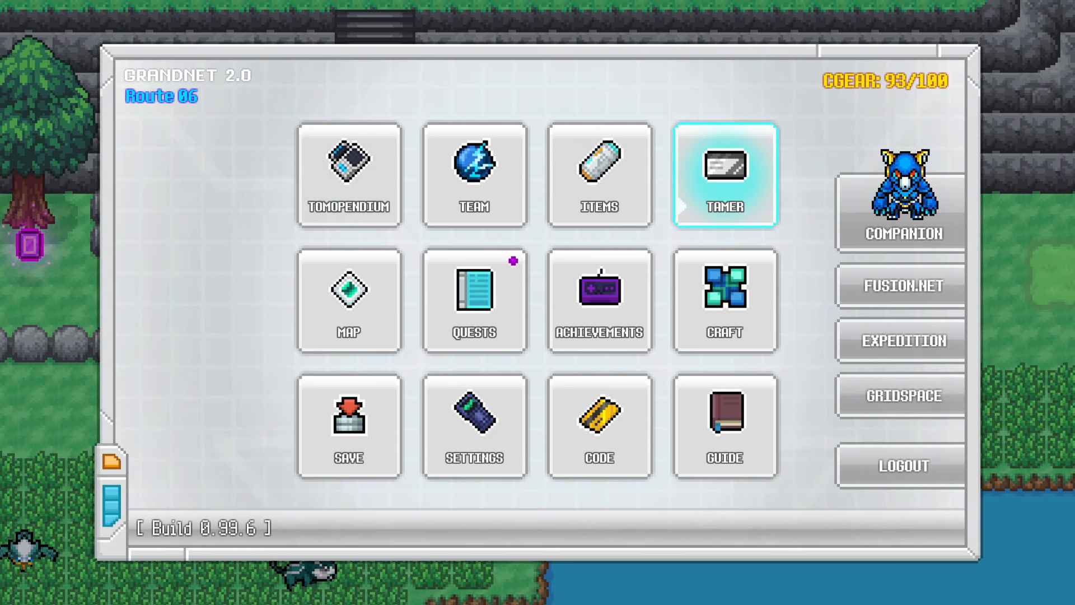
pyautogui.click(724, 174)
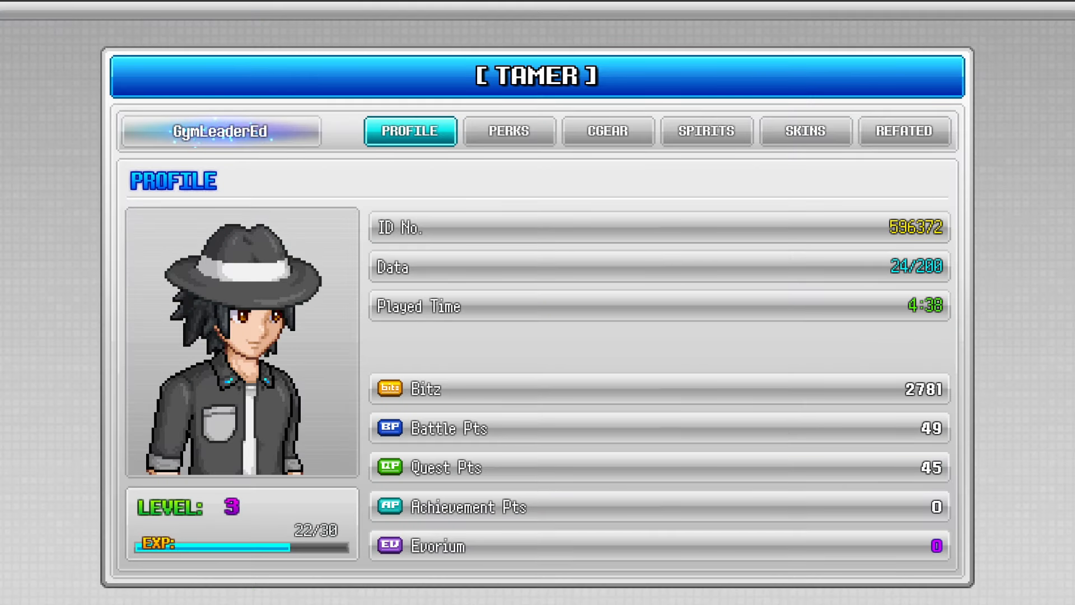